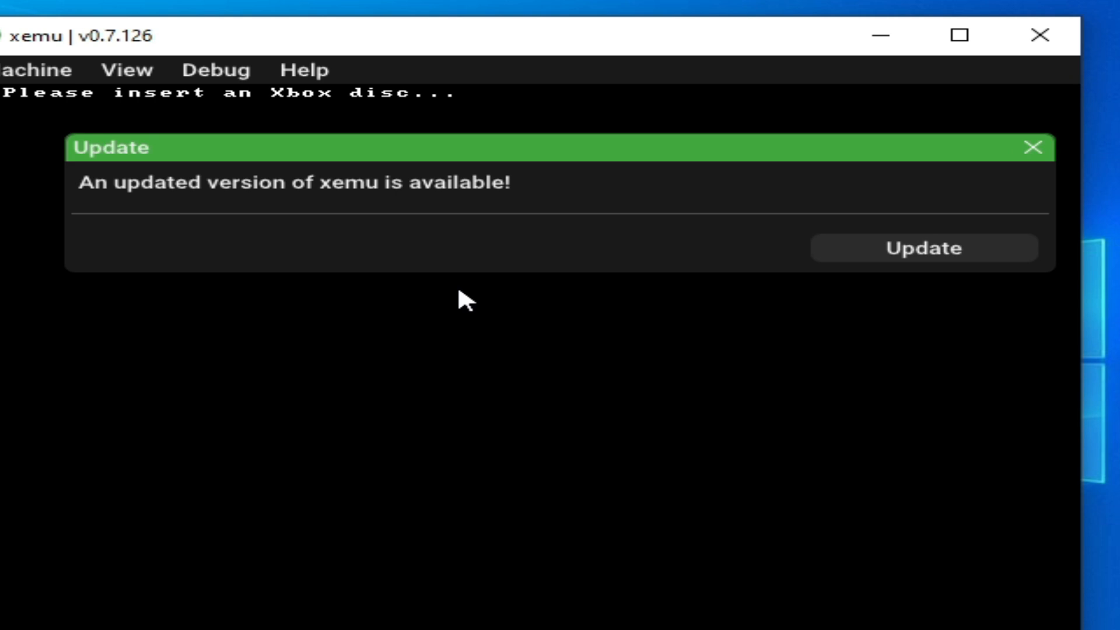
pyautogui.moveTo(412, 251)
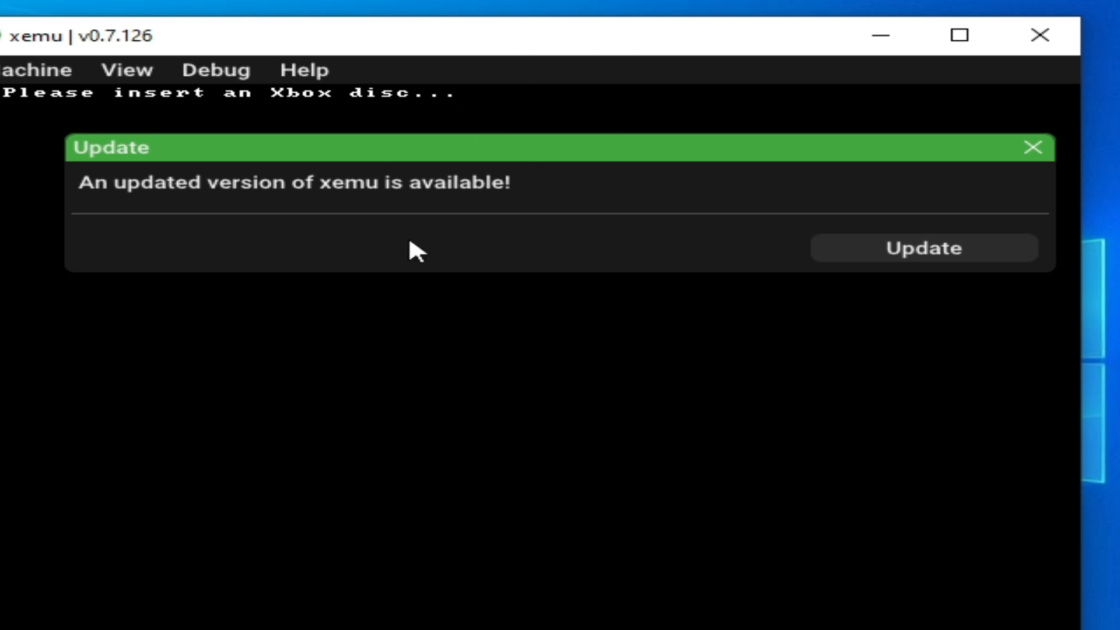
pyautogui.moveTo(667, 148)
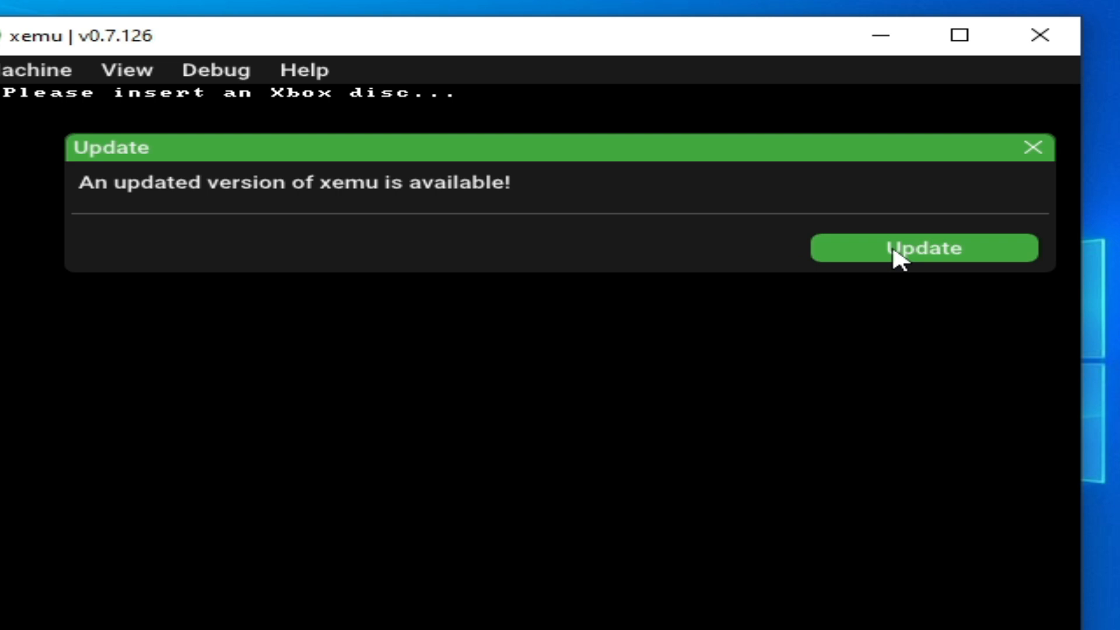
# - Install the xemu update and restart so version 0.7.129 is running
pyautogui.click(921, 248)
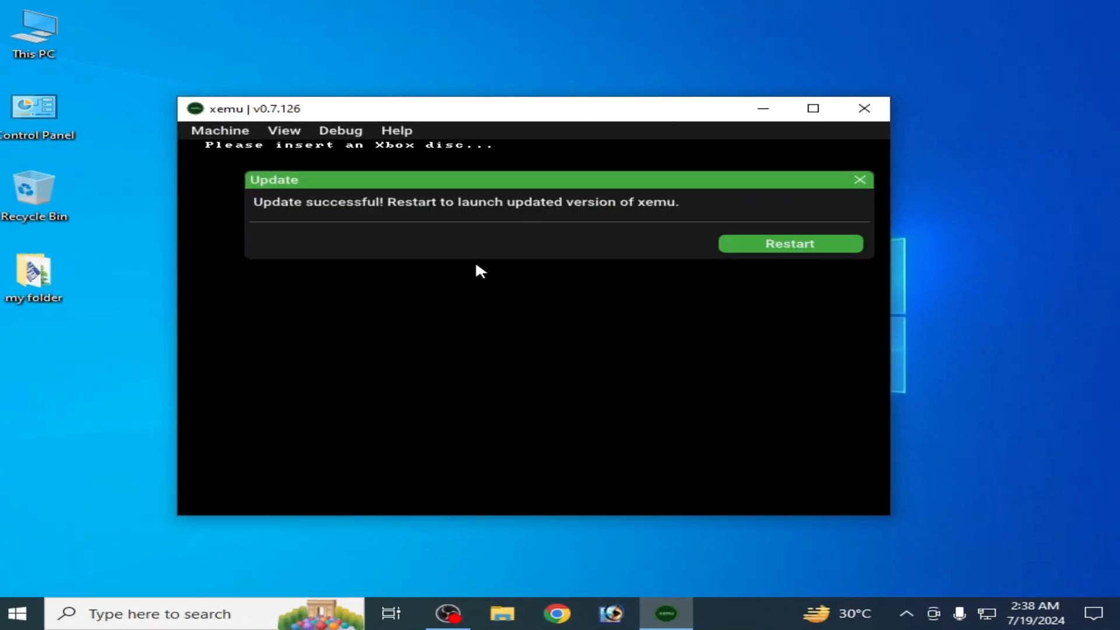
pyautogui.click(788, 243)
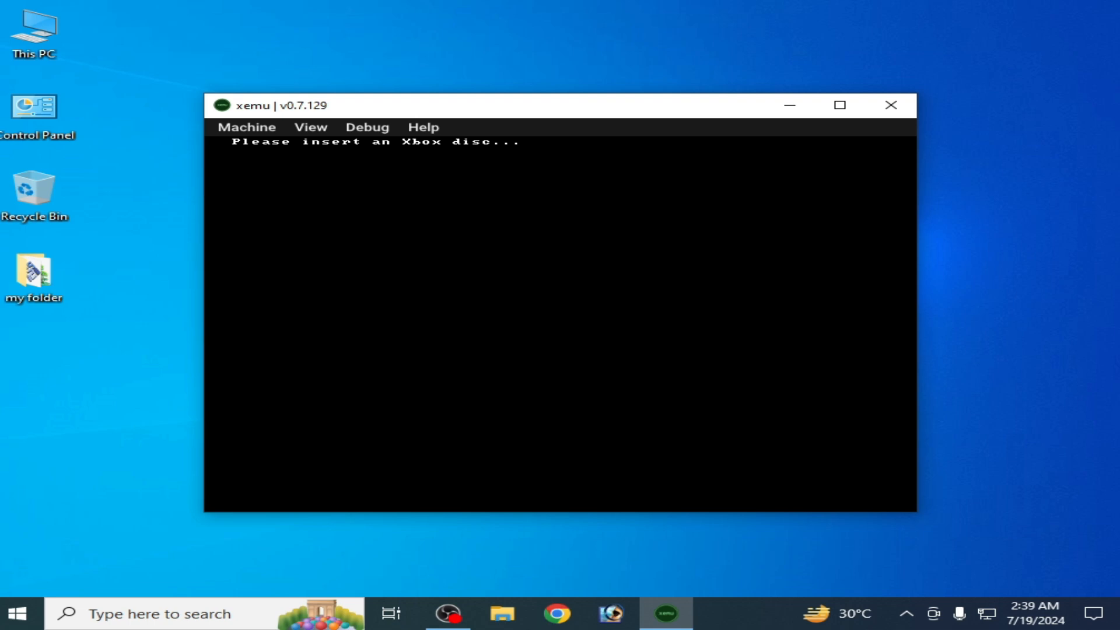
pyautogui.moveTo(889, 105)
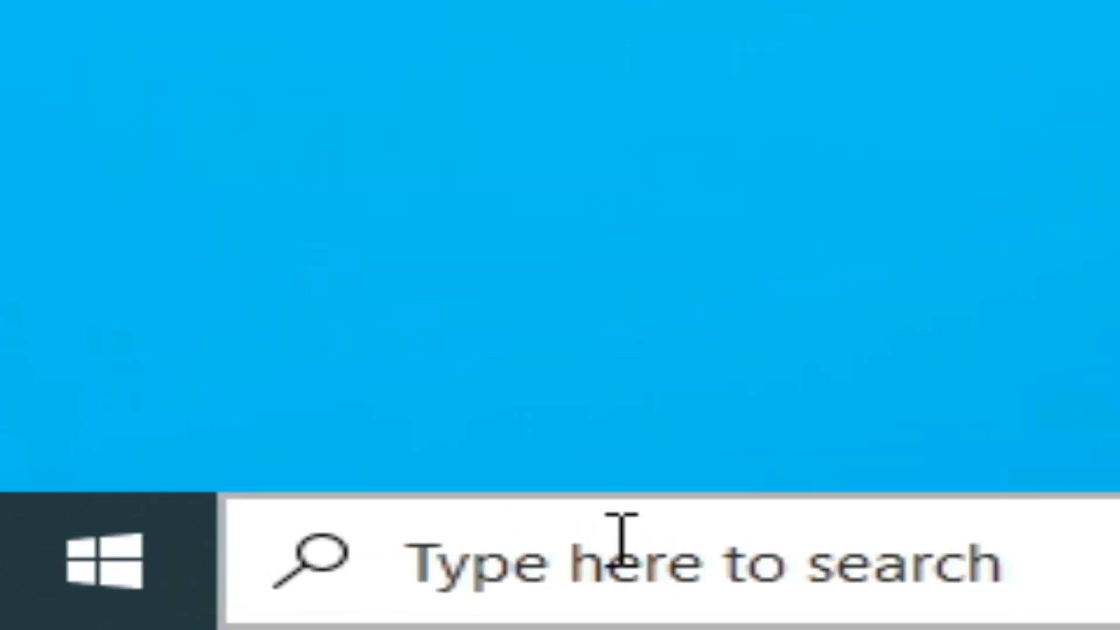
# - Search %temp% from the taskbar to bring up the Temp folder in File Explorer
pyautogui.write('%temp')
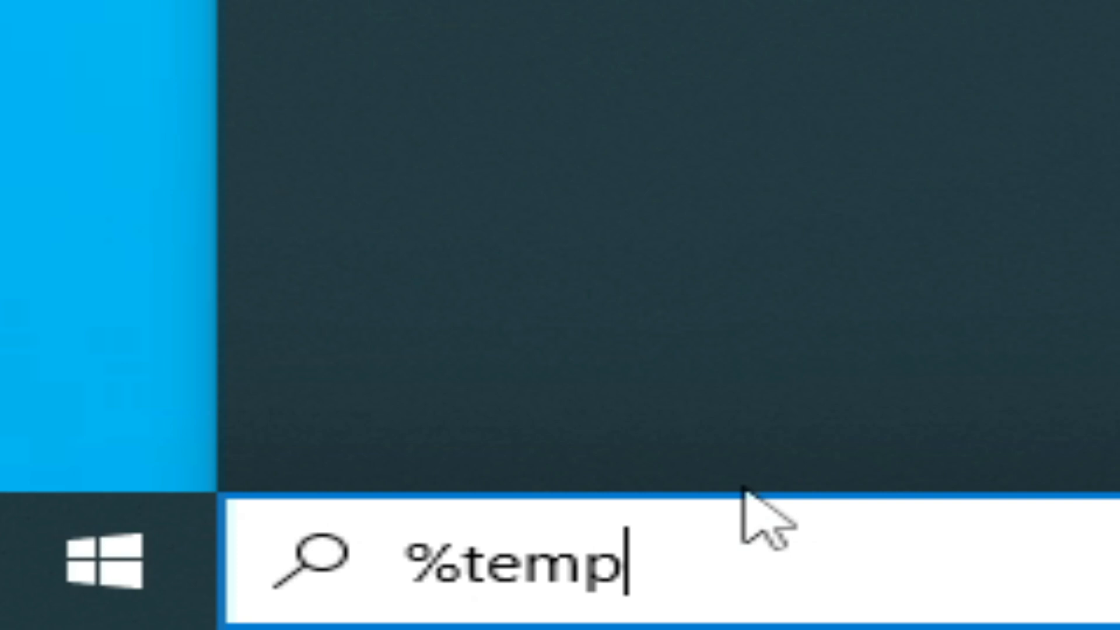
pyautogui.write('%')
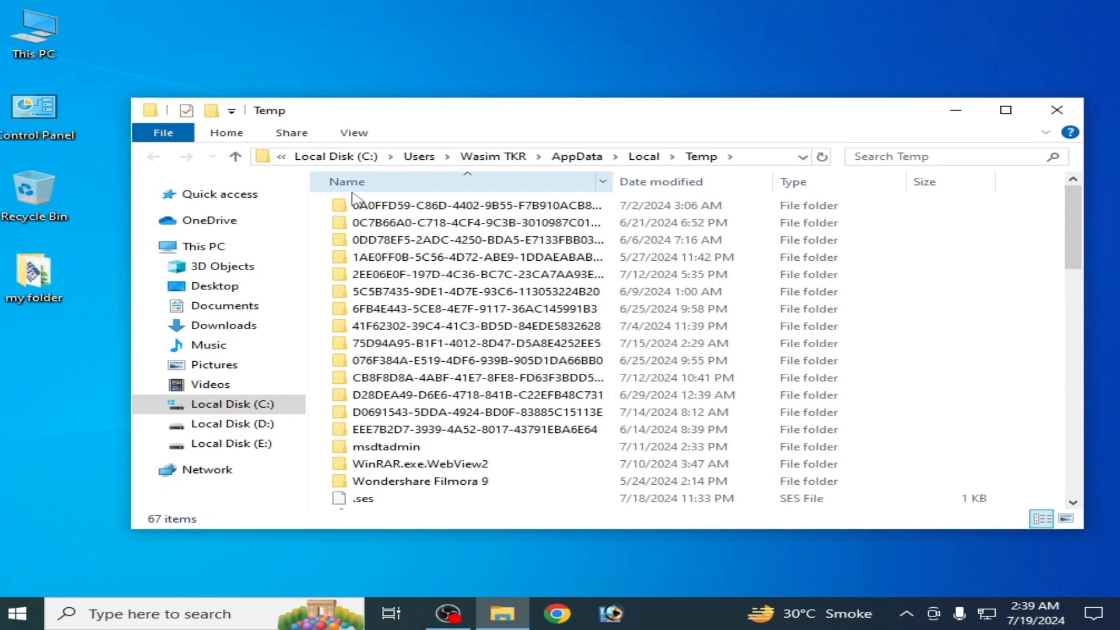
# - Send all 67 selected Temp items to the Recycle Bin
pyautogui.scroll(-3)
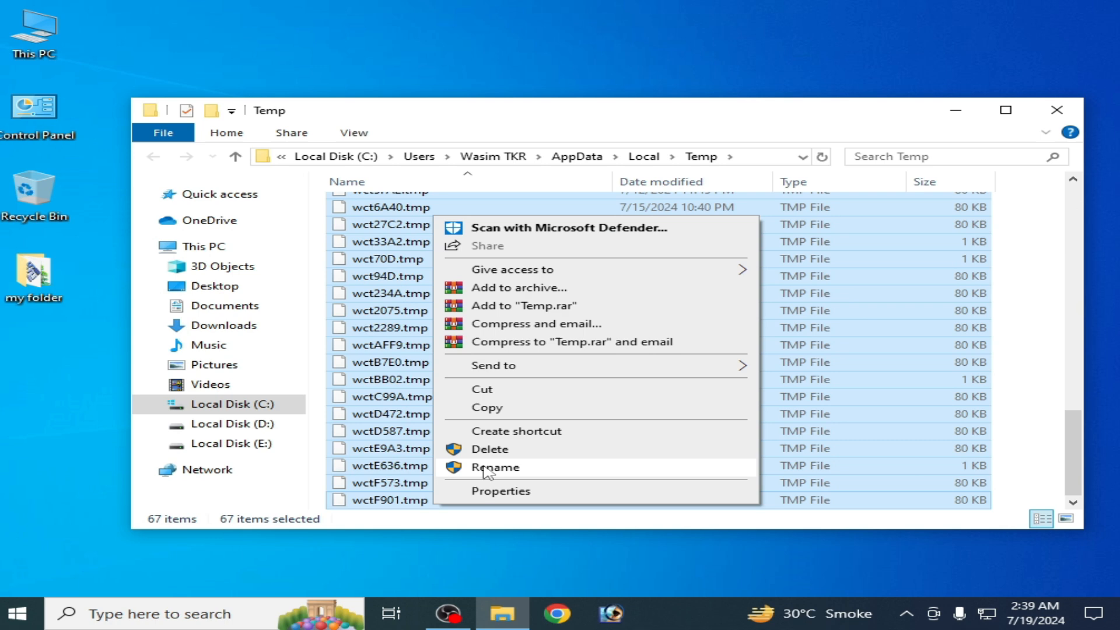
pyautogui.click(490, 448)
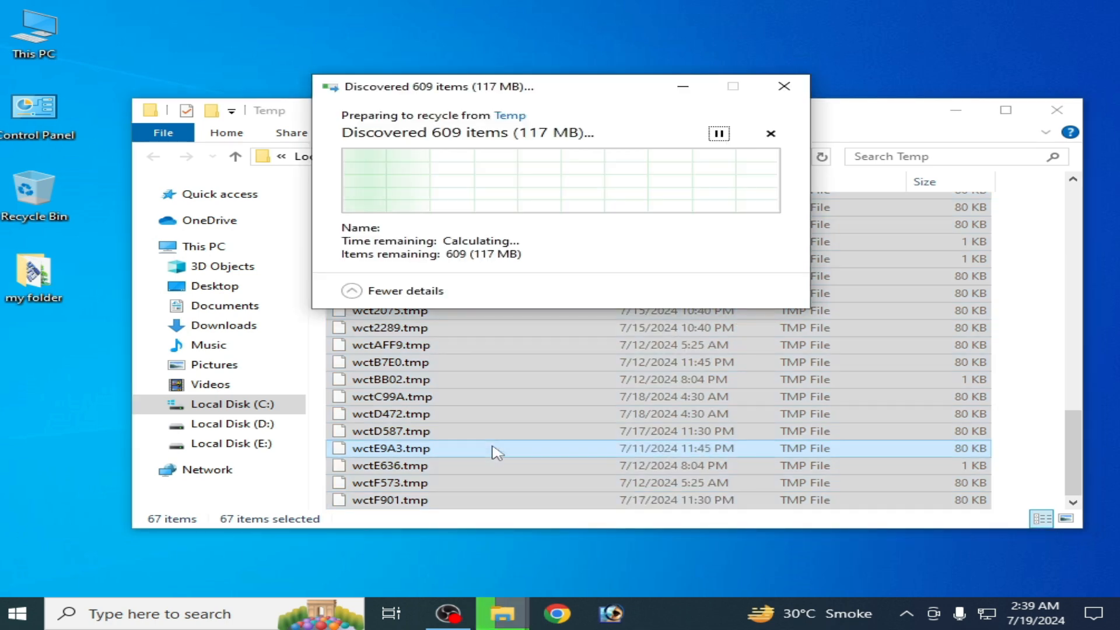
# - Relaunch xemu from its desktop shortcut and bring up the Machine menu
pyautogui.rightClick(466, 279)
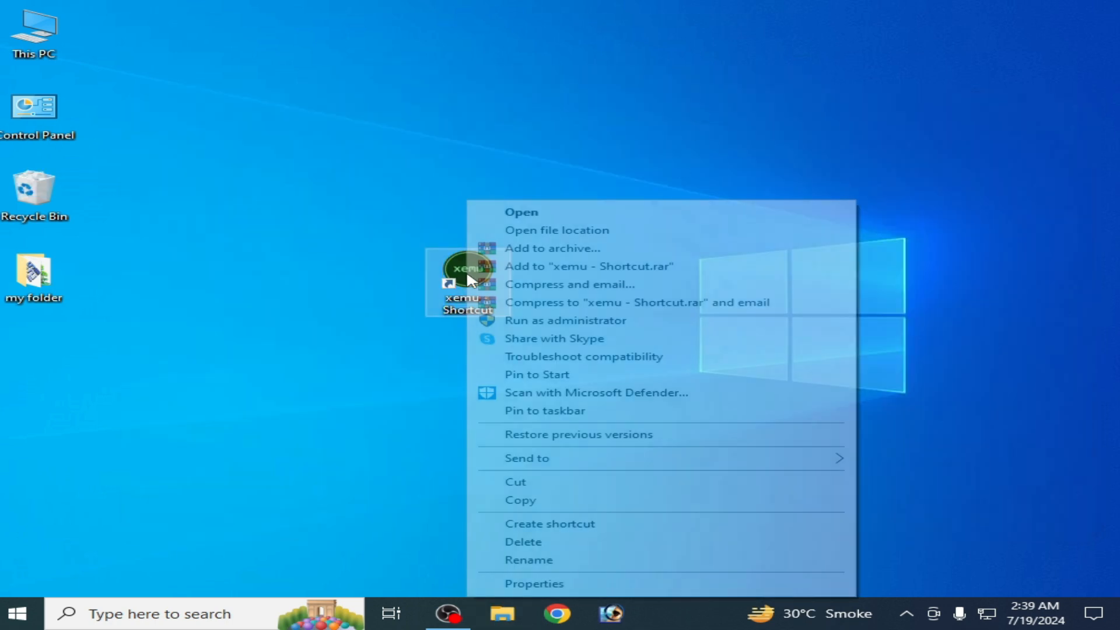
pyautogui.click(694, 320)
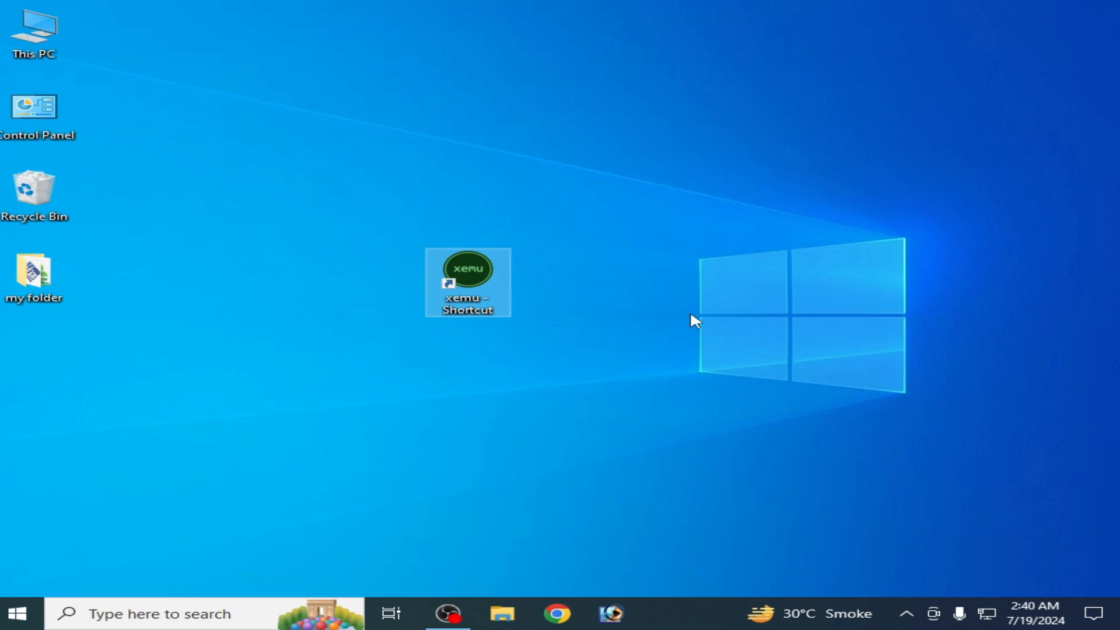
pyautogui.click(246, 127)
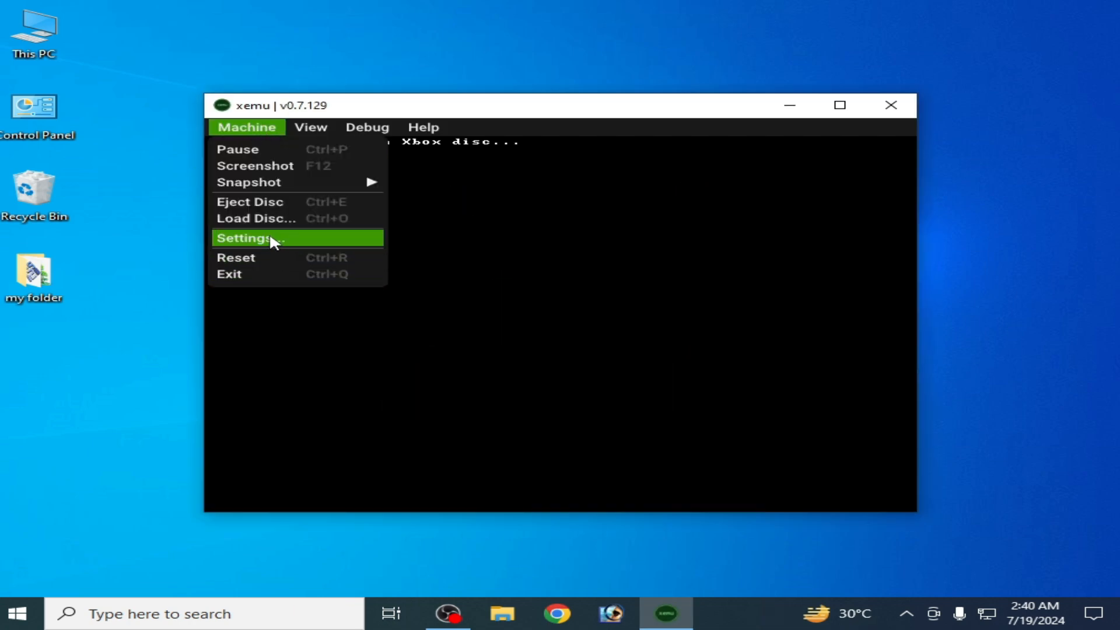
# - Show xemu's Settings on the Display section (scale 1x, window 640x480)
pyautogui.click(249, 237)
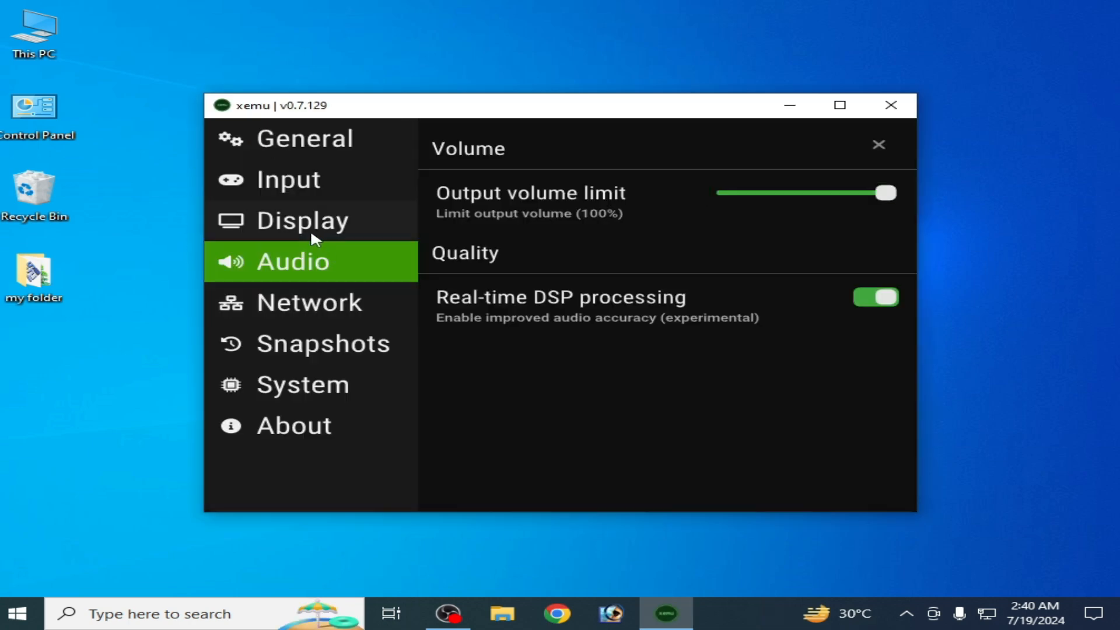
pyautogui.click(300, 219)
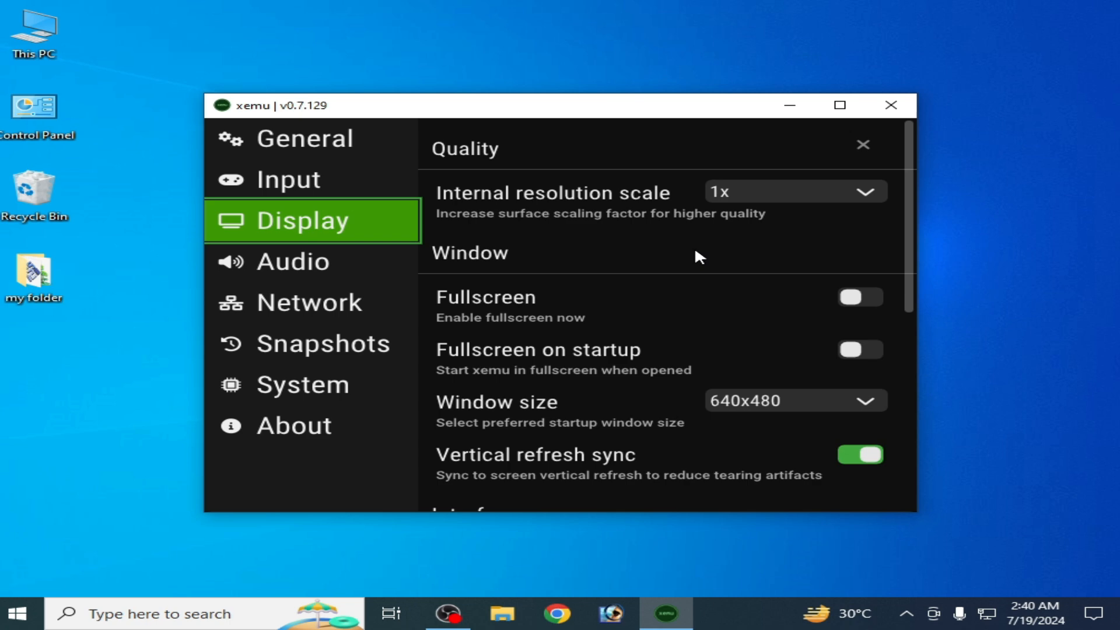
pyautogui.moveTo(811, 203)
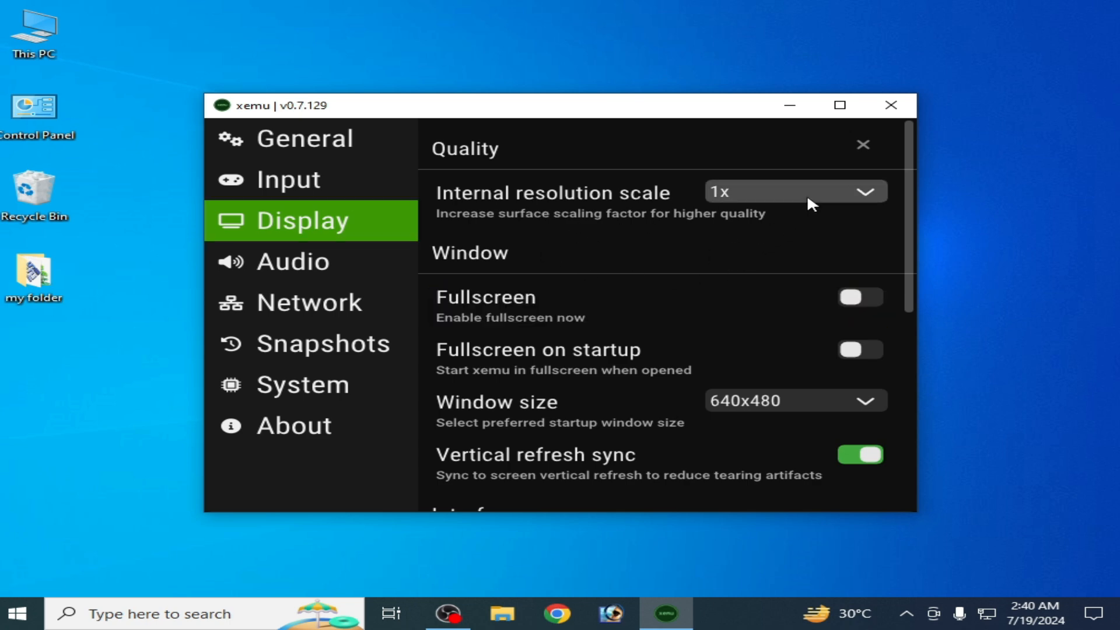
pyautogui.moveTo(733, 255)
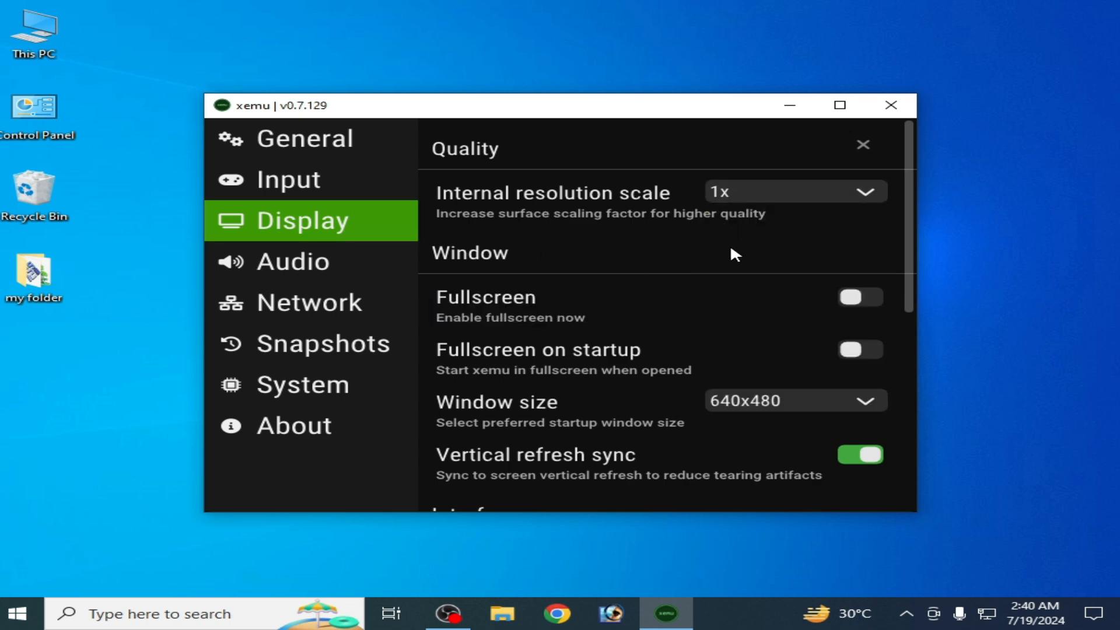
pyautogui.click(794, 400)
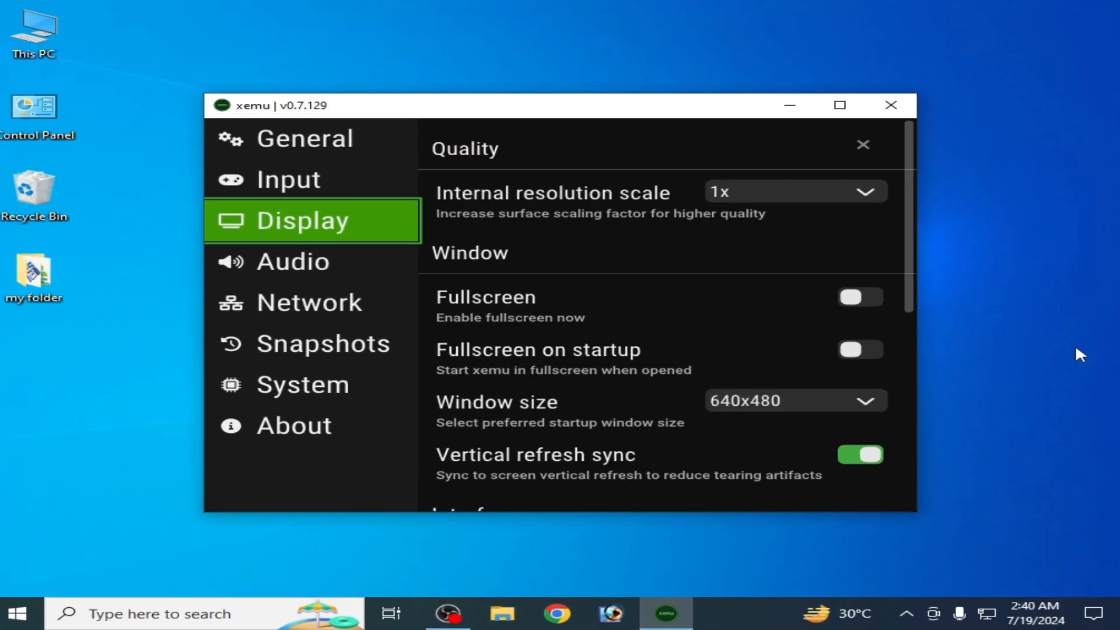
# - Switch off Real-time DSP processing in Audio settings and close xemu
pyautogui.click(293, 260)
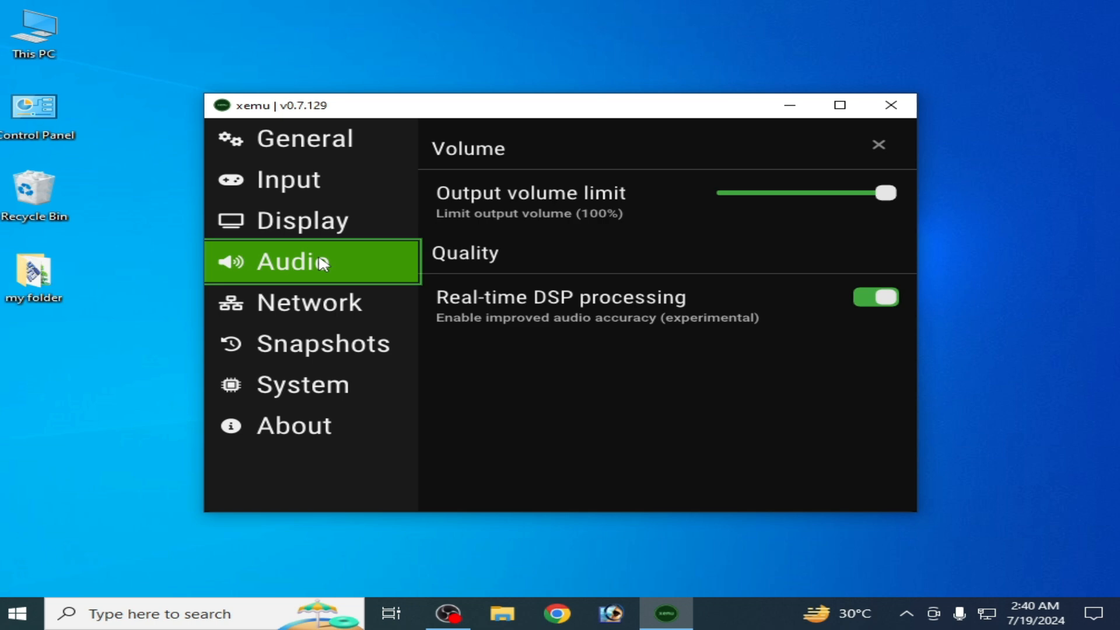
pyautogui.click(873, 297)
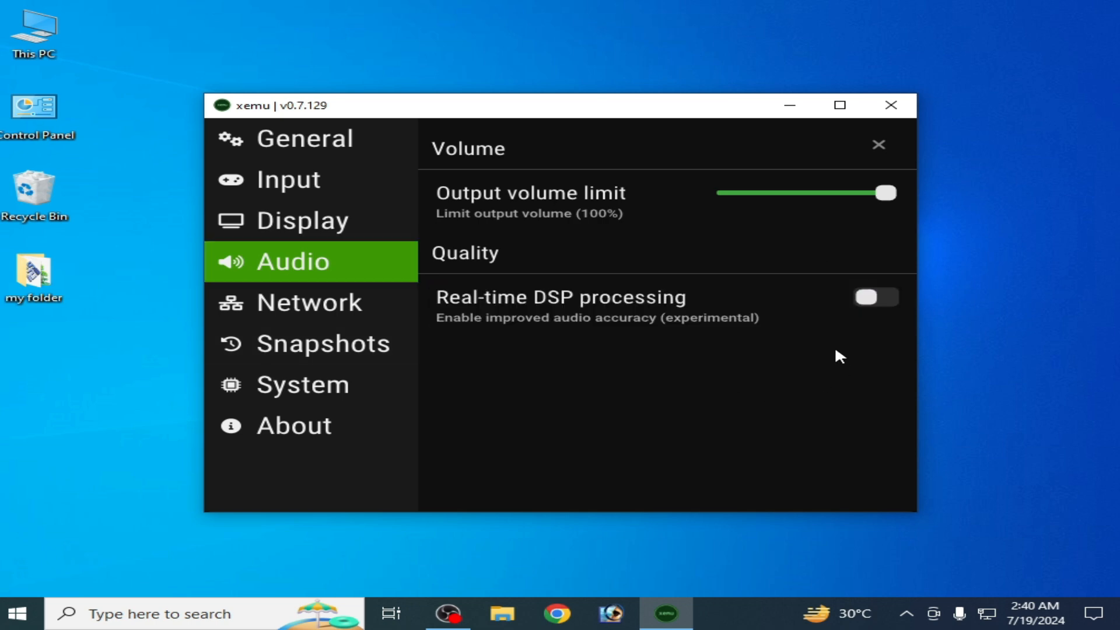
pyautogui.click(890, 105)
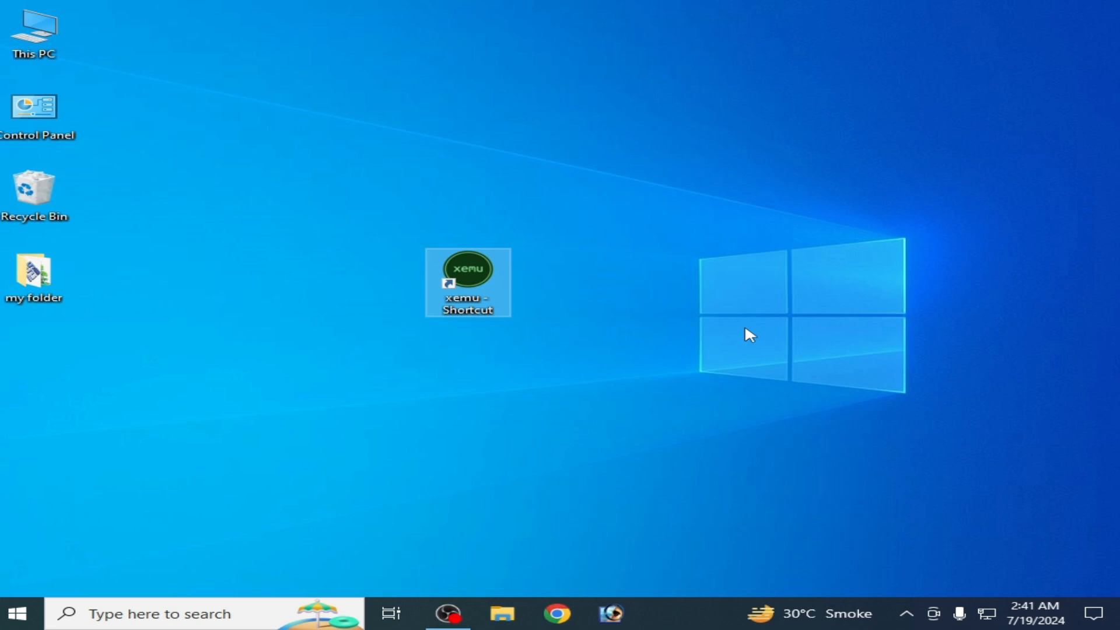
pyautogui.moveTo(737, 329)
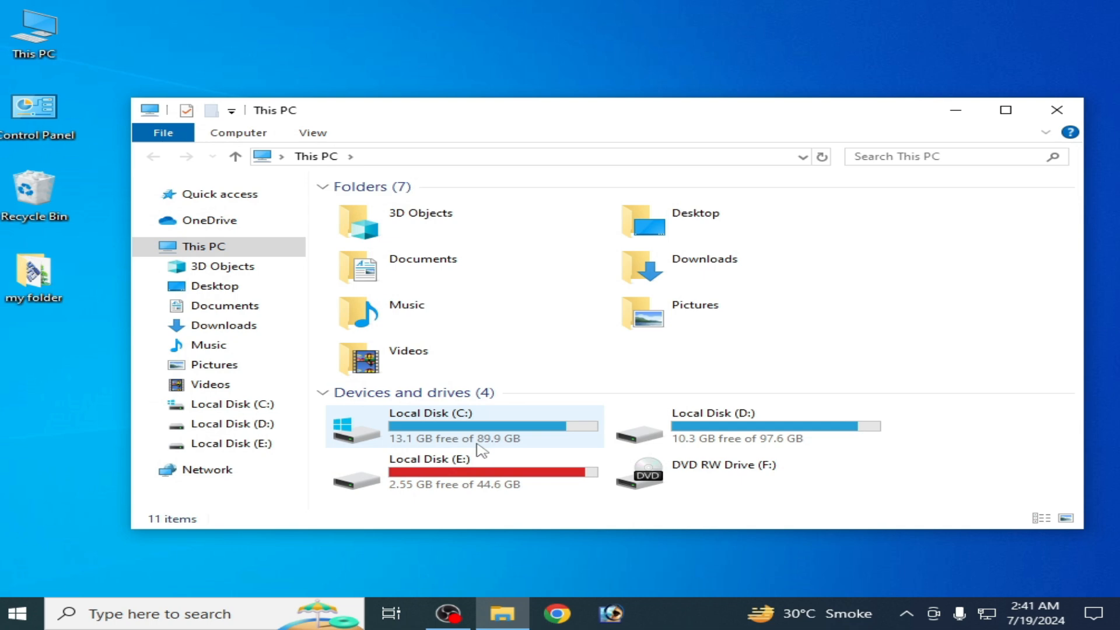
# - Browse C:\Users into the hidden AppData\Roaming\xemu folder
pyautogui.doubleClick(434, 425)
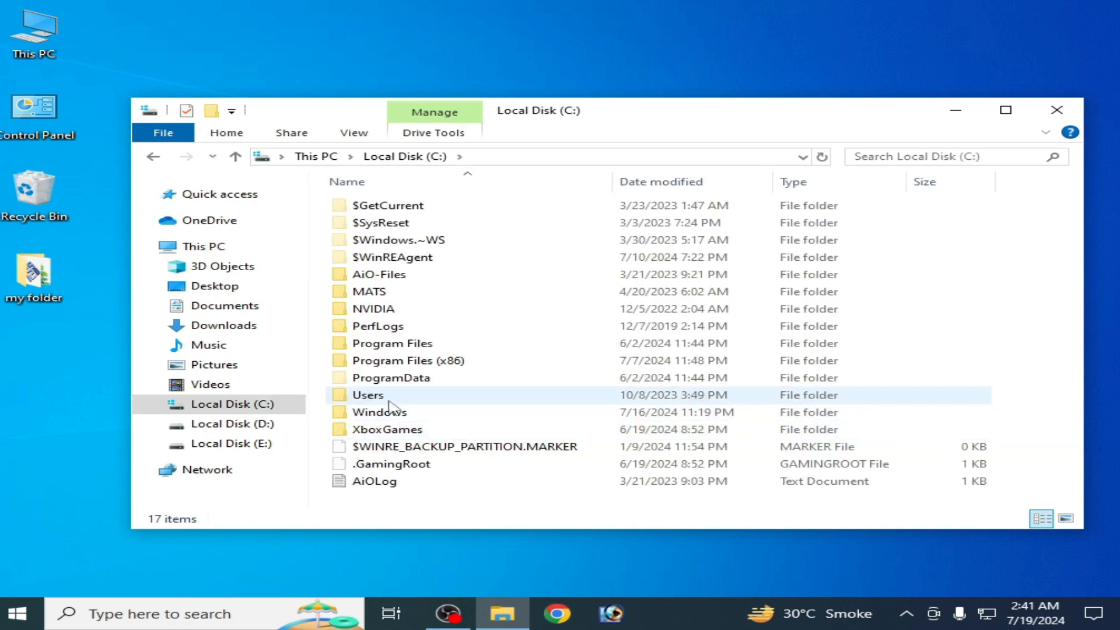
pyautogui.doubleClick(367, 395)
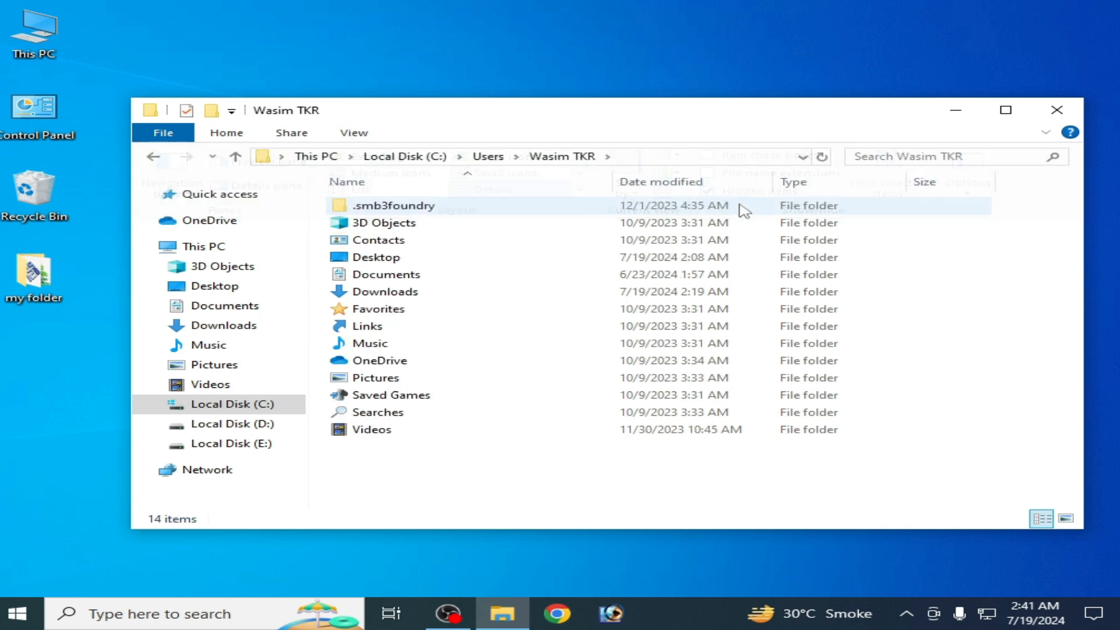
pyautogui.click(352, 131)
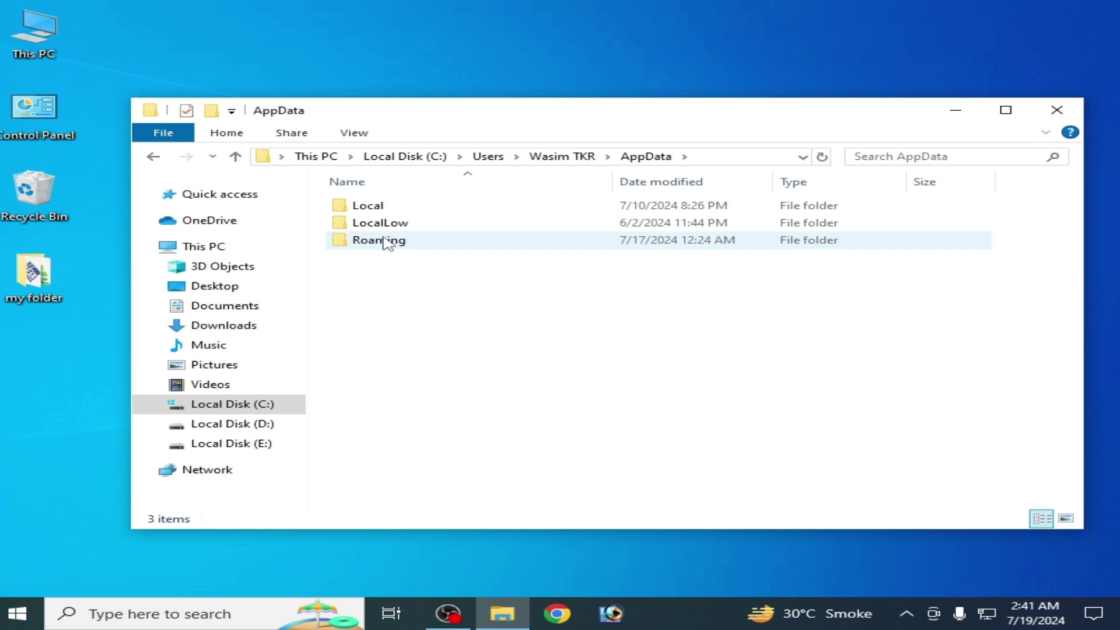
pyautogui.doubleClick(379, 239)
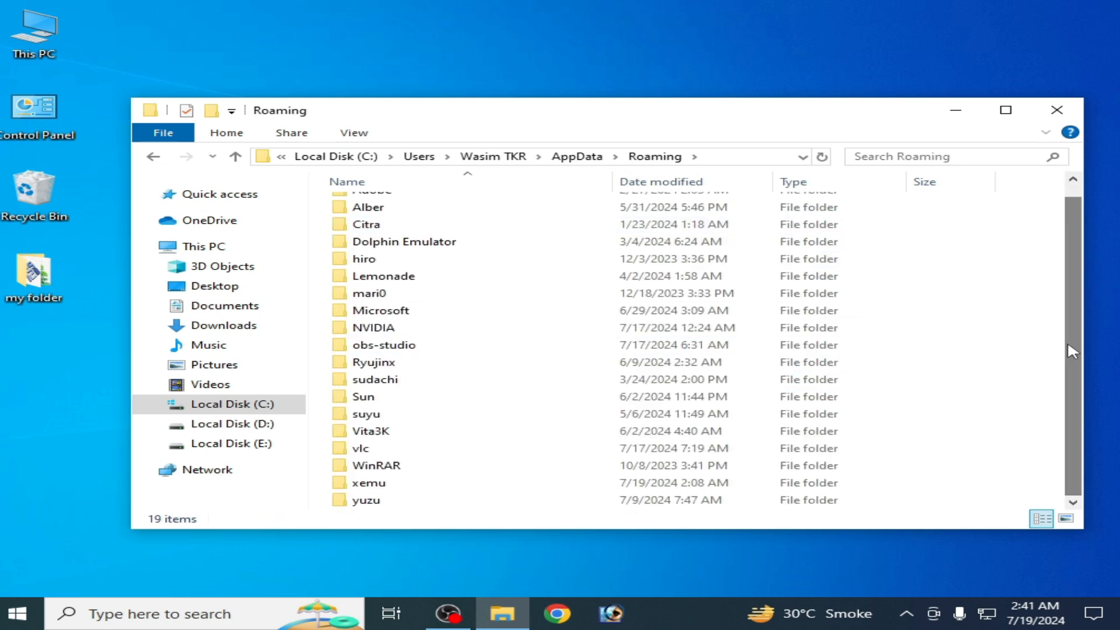
pyautogui.doubleClick(369, 482)
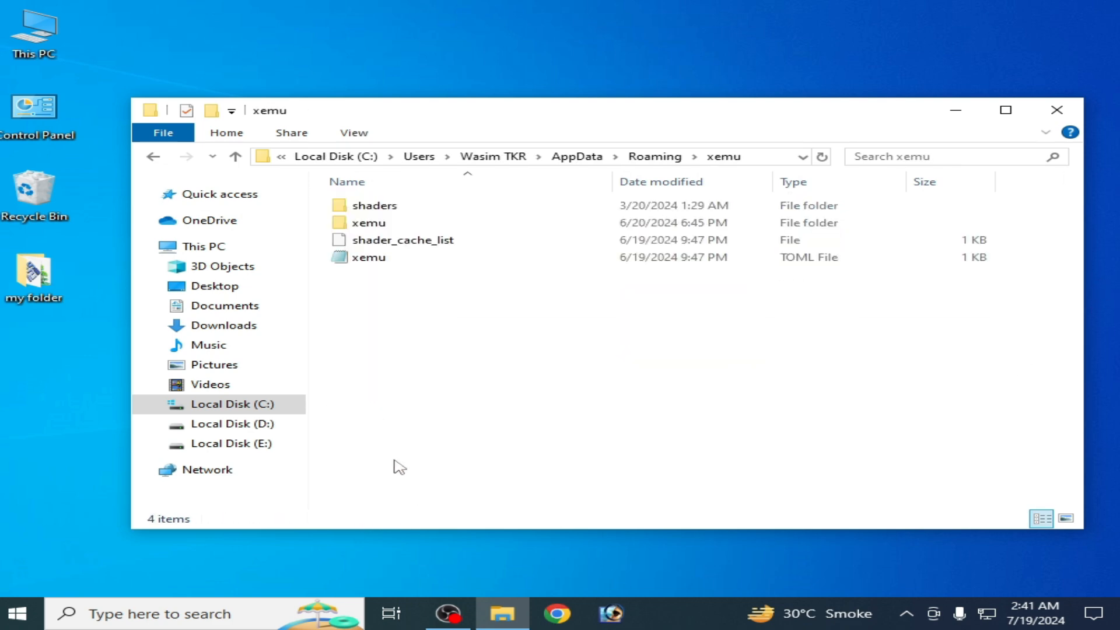
# - Delete the shaders folder and shader_cache_list from the xemu folder
pyautogui.click(373, 205)
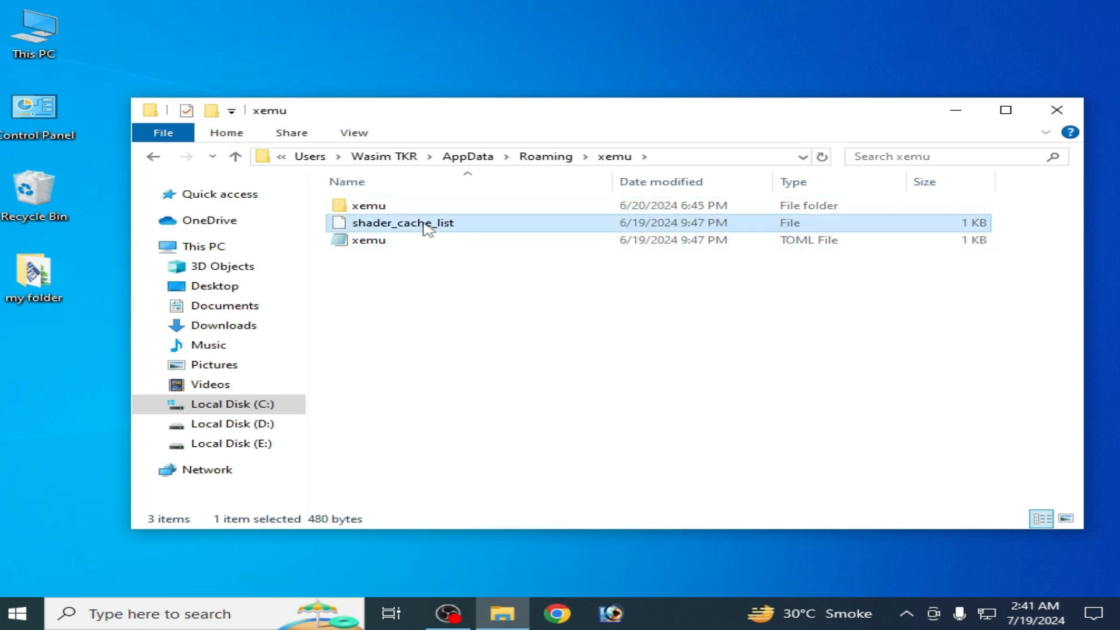
pyautogui.press('Delete')
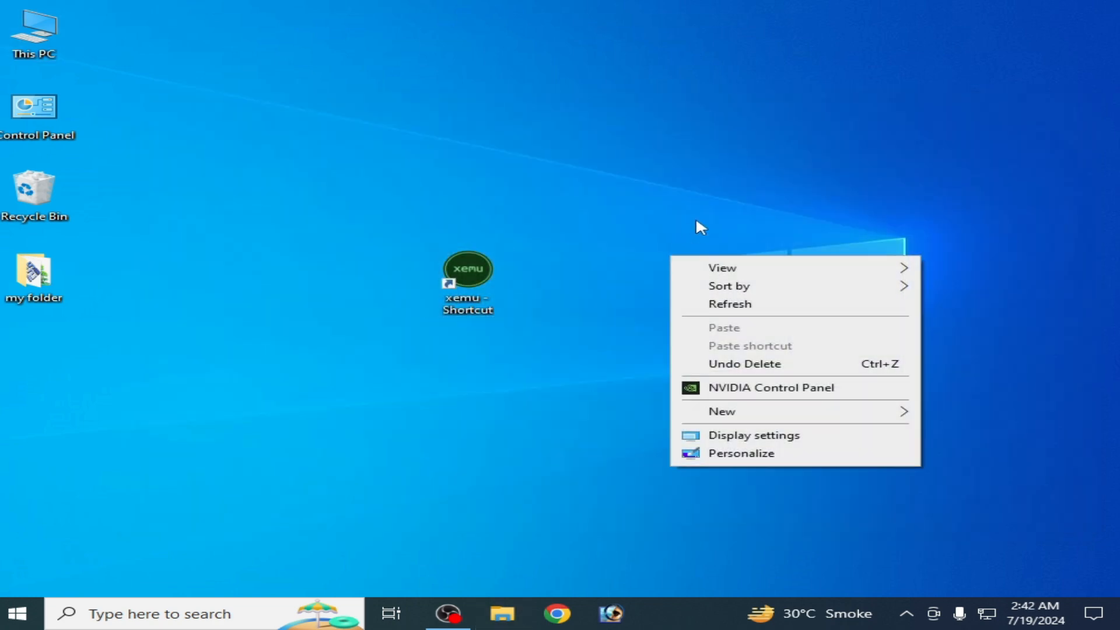
pyautogui.moveTo(745, 393)
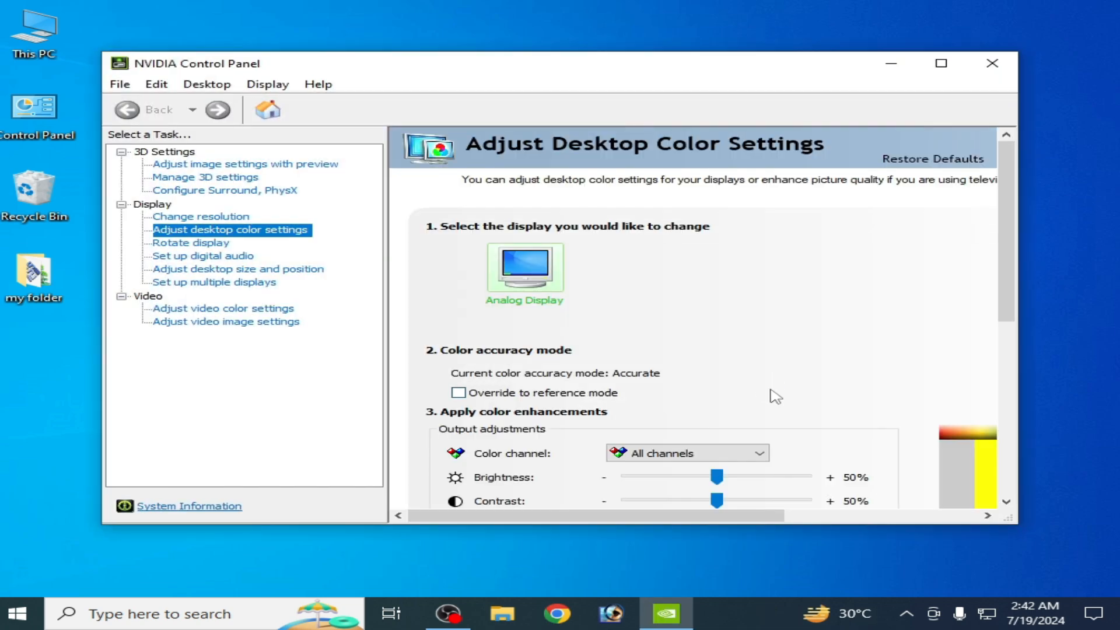
# - Restore Defaults on Manage 3D Settings and confirm the reset with Yes
pyautogui.click(244, 163)
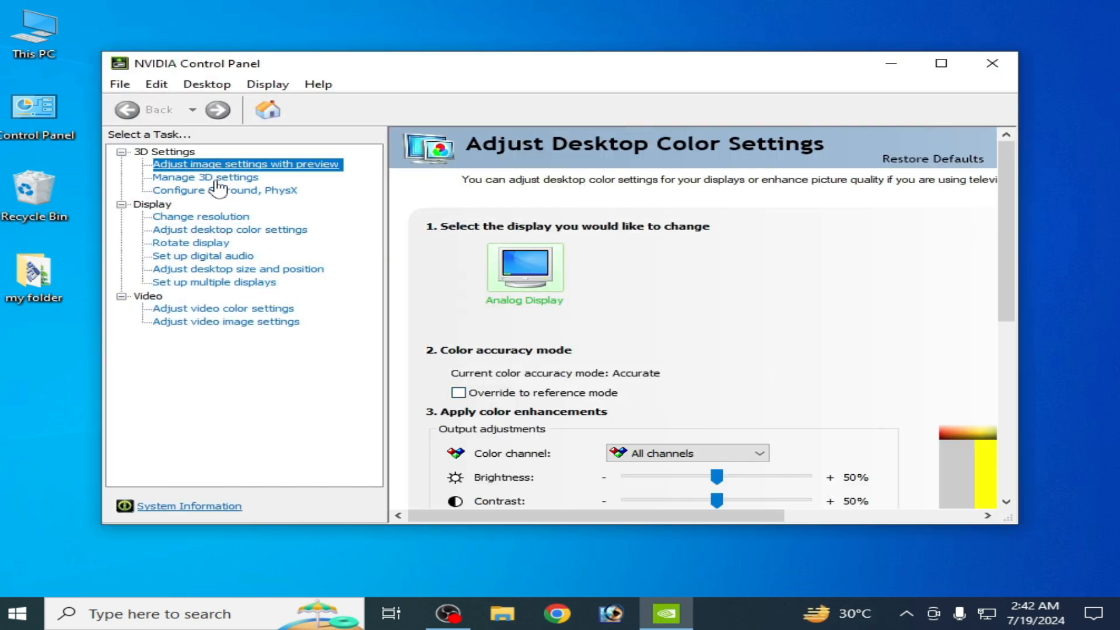
pyautogui.moveTo(240, 184)
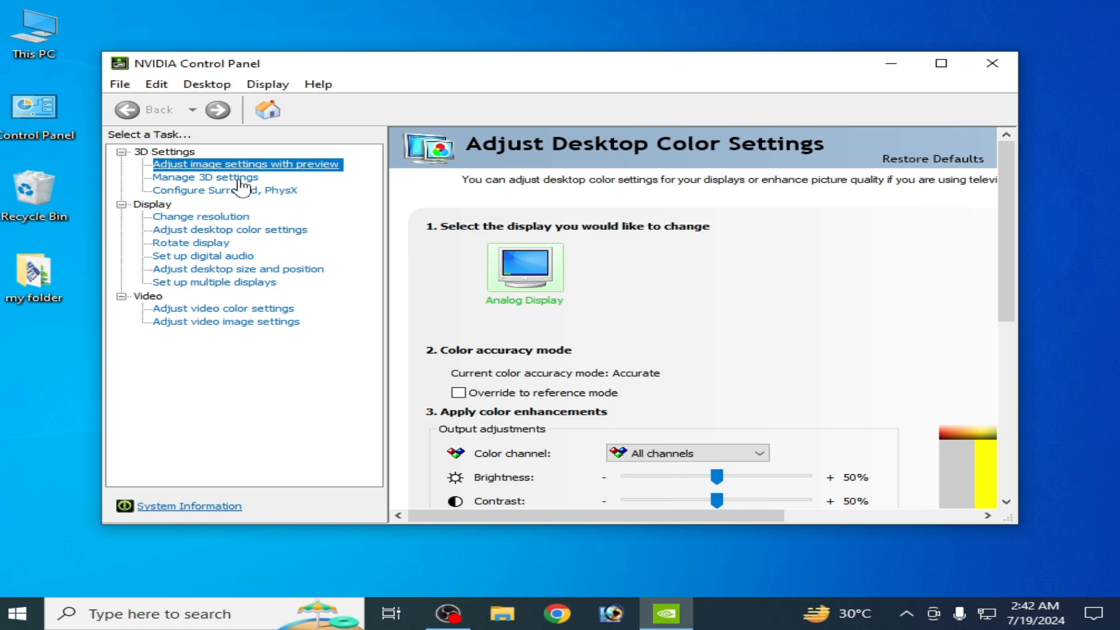
pyautogui.click(205, 176)
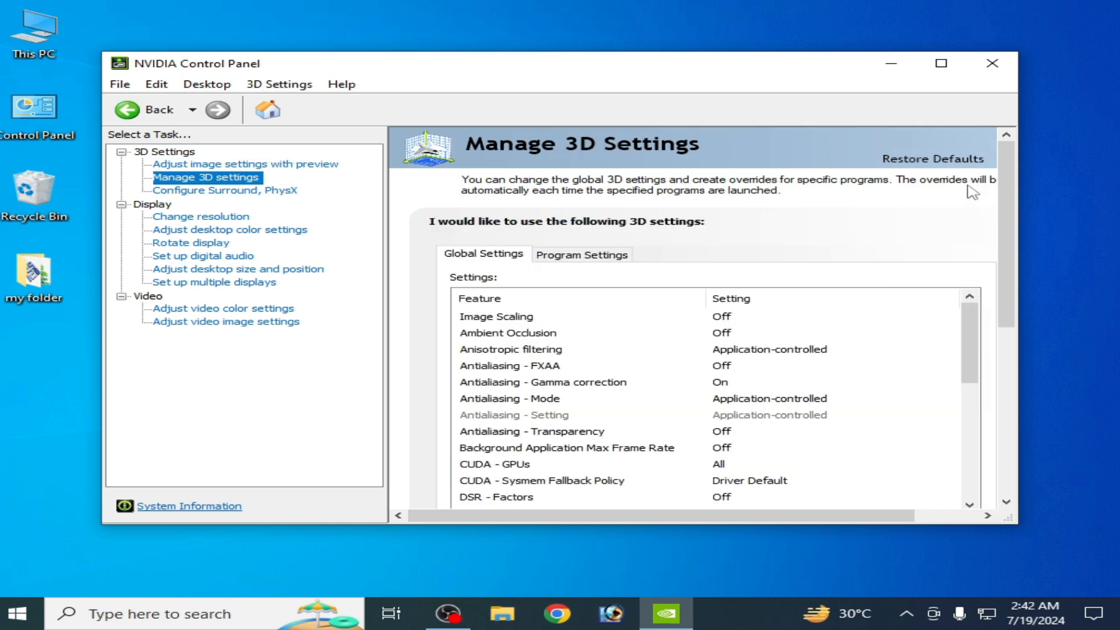
pyautogui.click(932, 159)
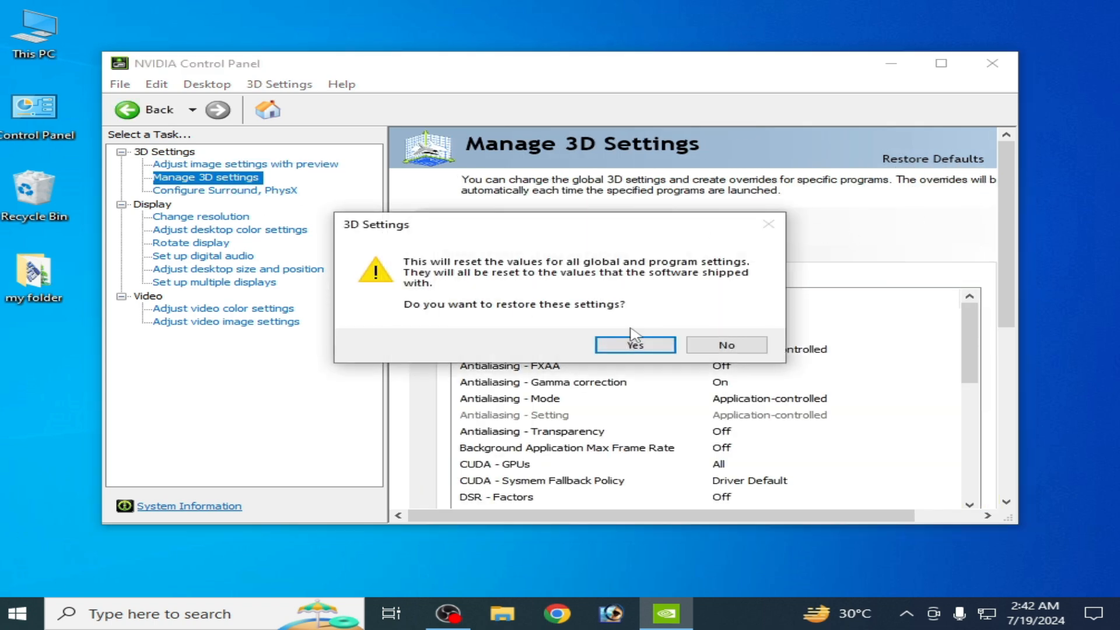
pyautogui.click(633, 344)
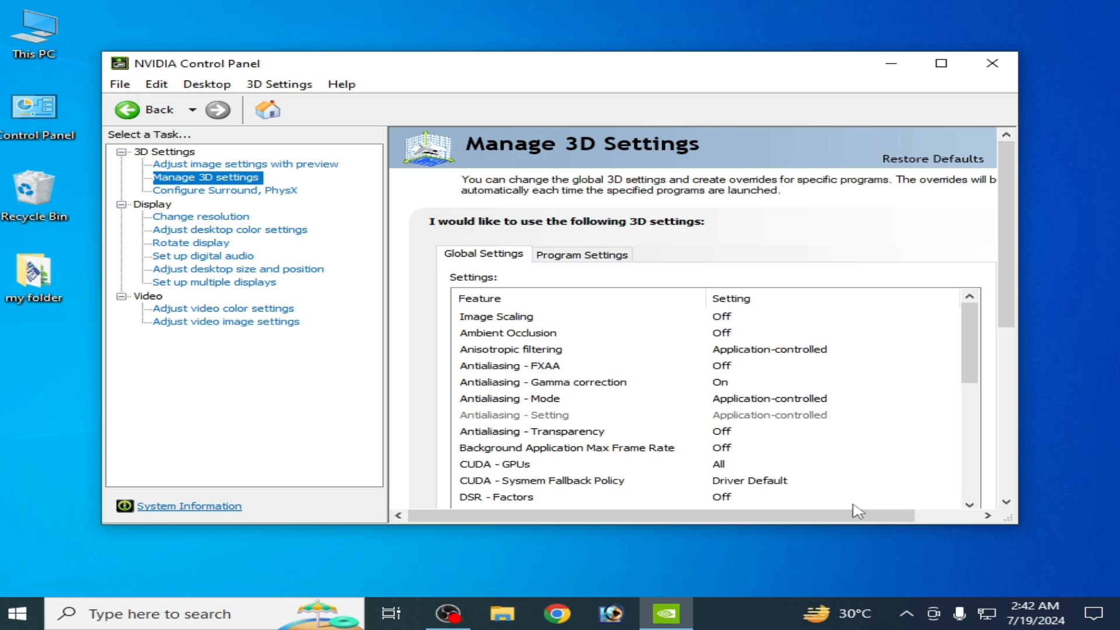
# - Set Vertical sync and Threaded optimization Off globally, Apply, and close the panel
pyautogui.scroll(-3)
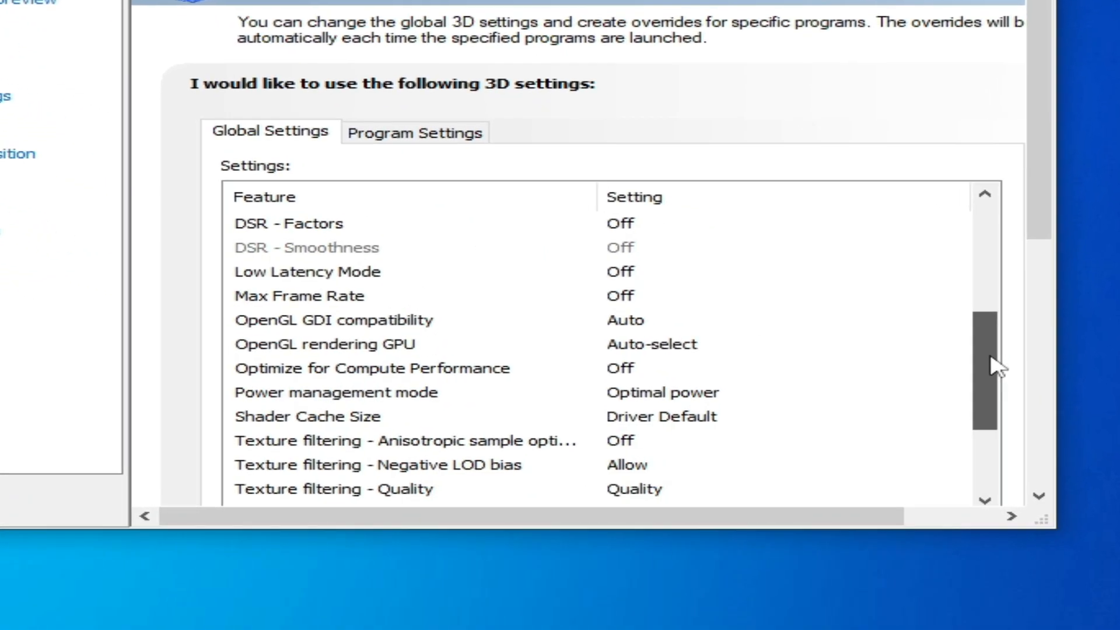
pyautogui.scroll(-3)
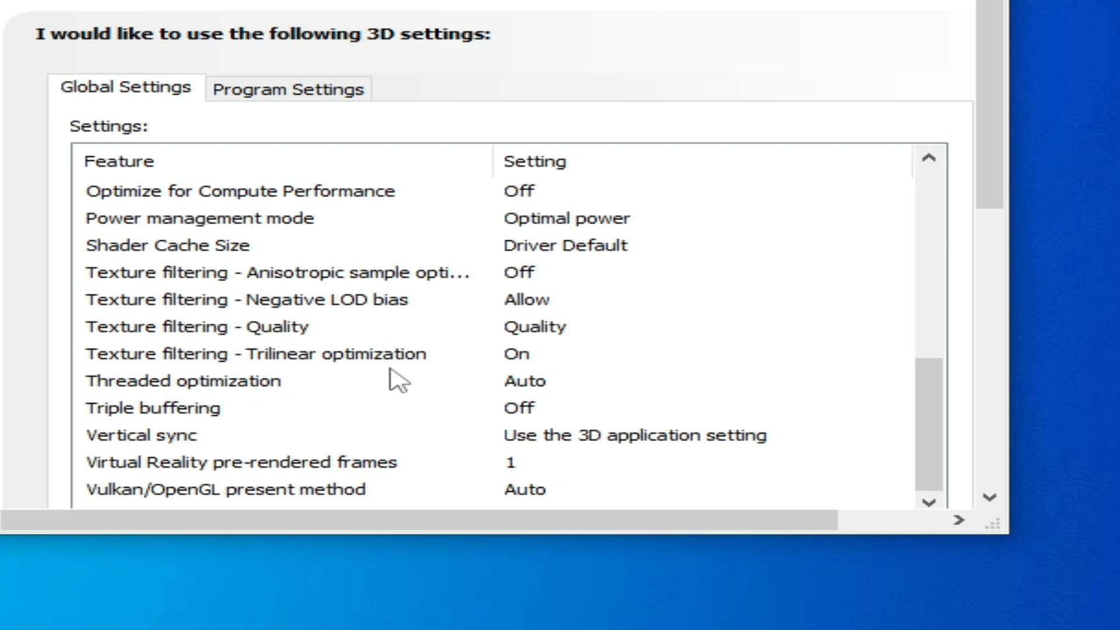
pyautogui.moveTo(520, 444)
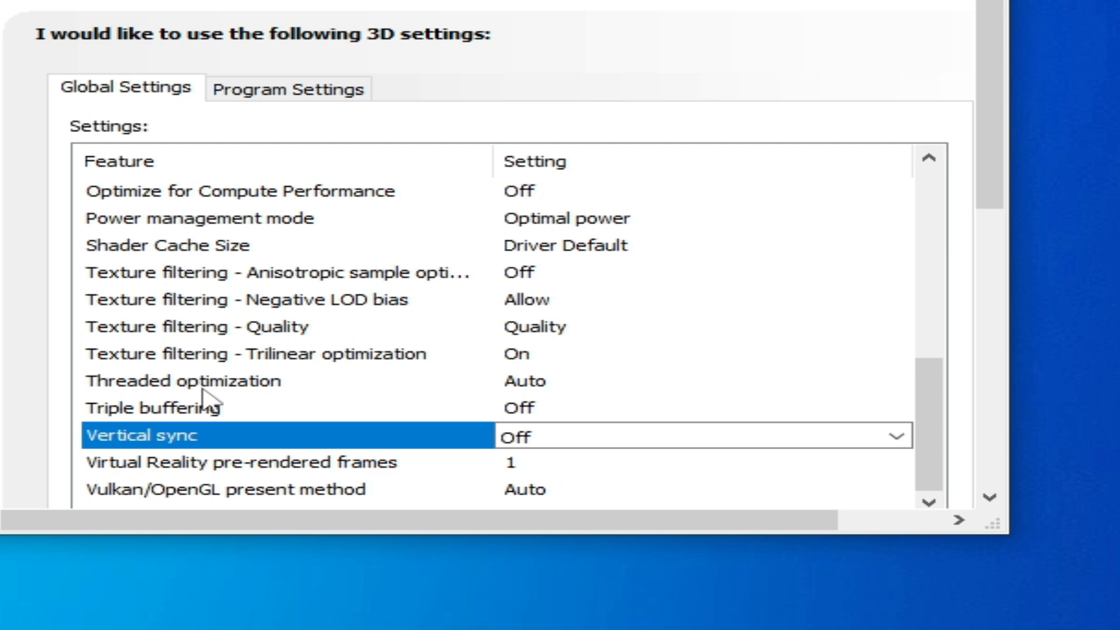
pyautogui.moveTo(199, 400)
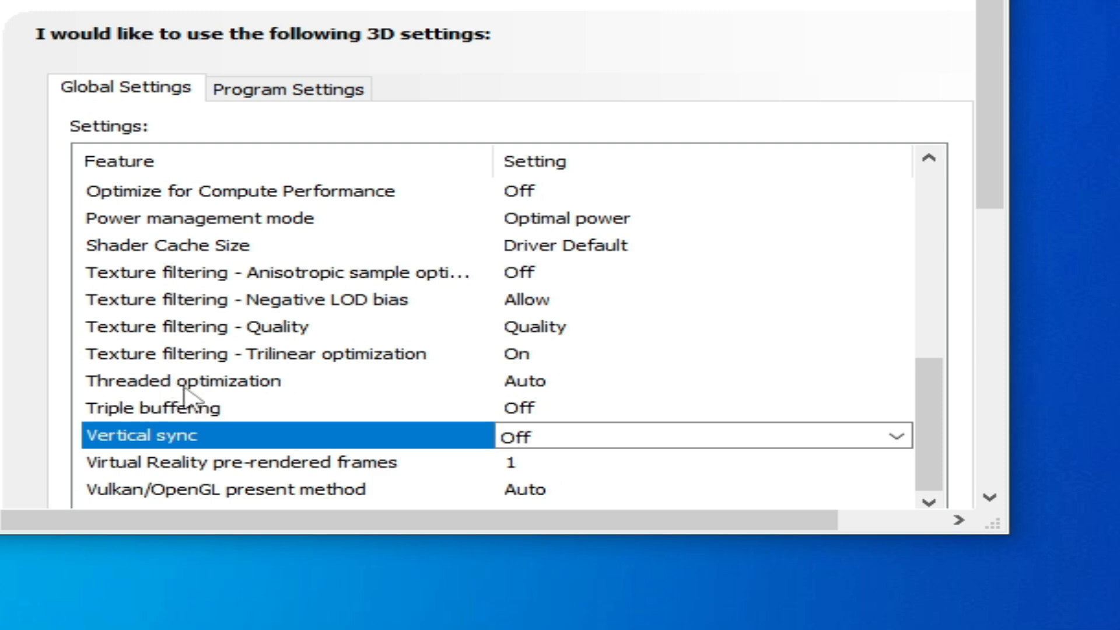
pyautogui.moveTo(546, 397)
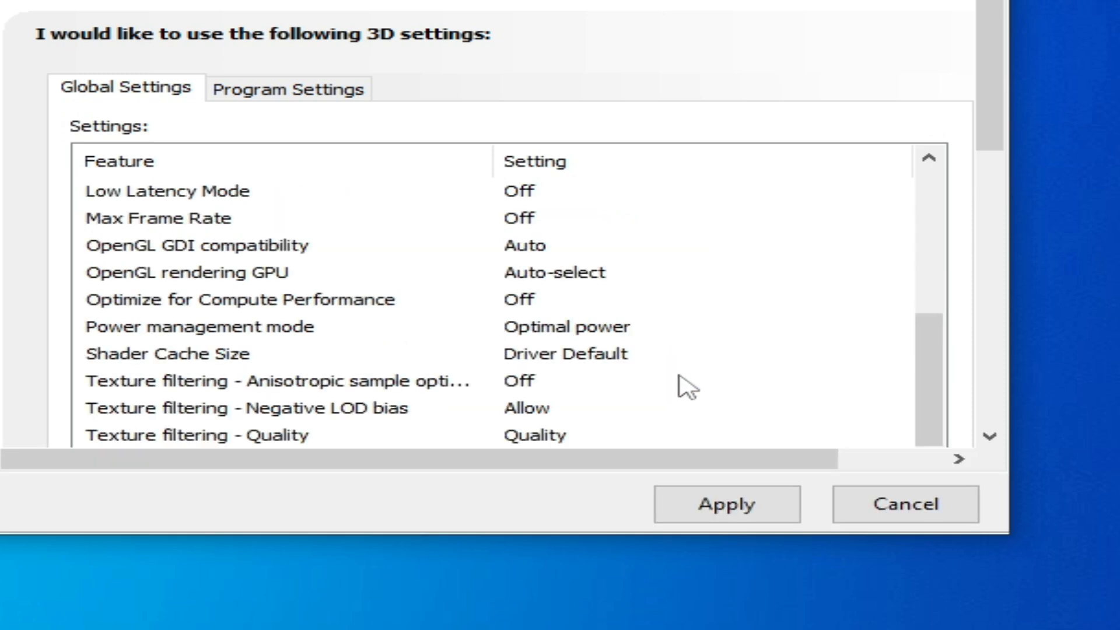
pyautogui.scroll(-3)
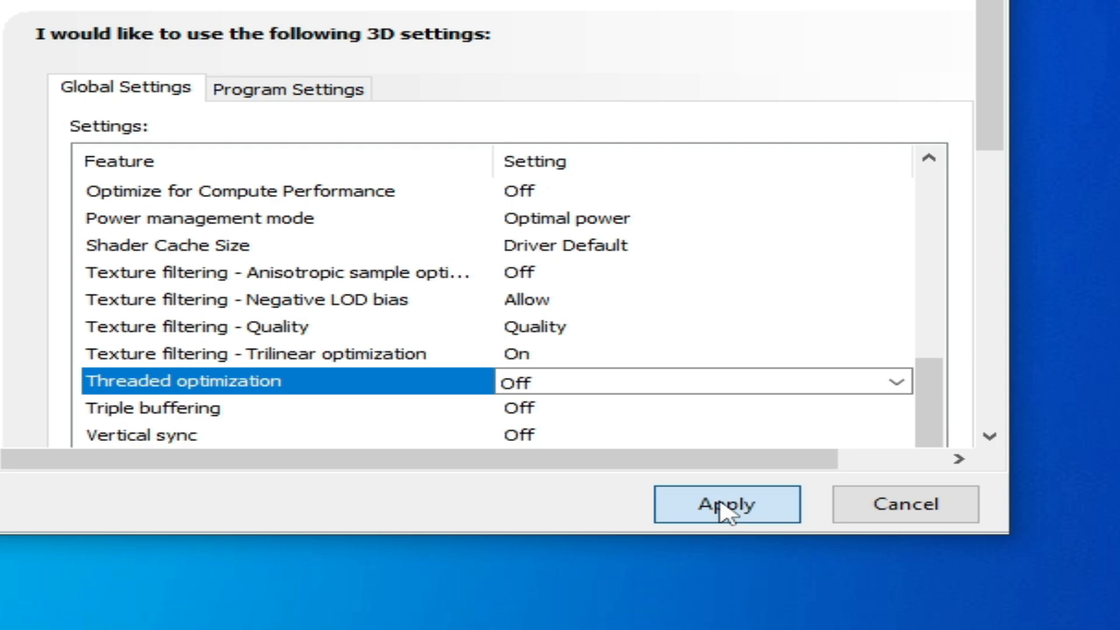
pyautogui.click(726, 504)
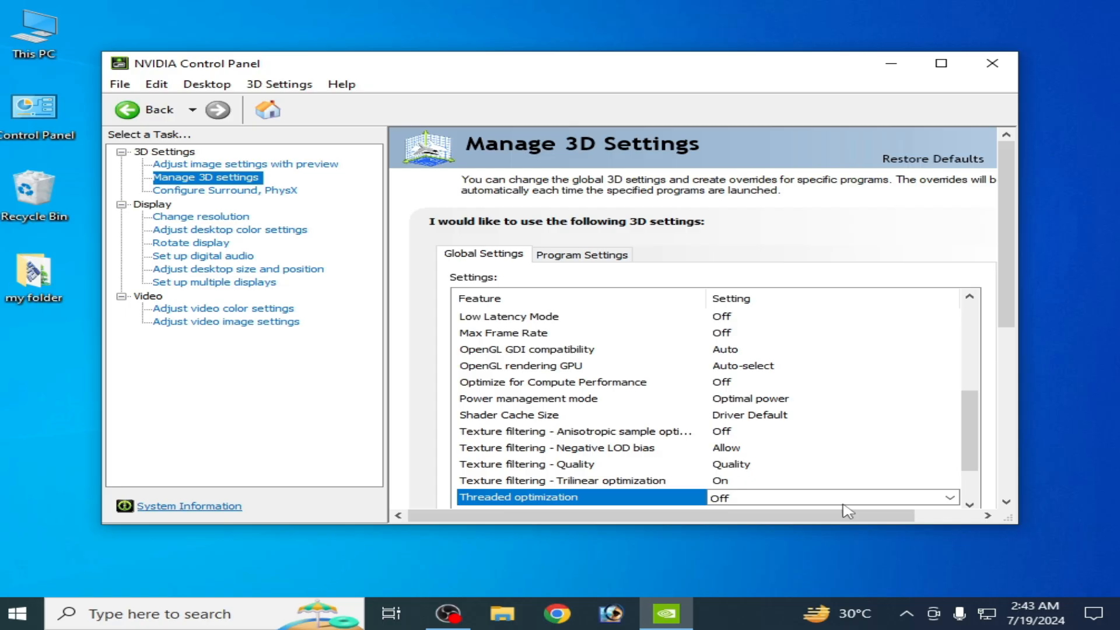
pyautogui.click(991, 63)
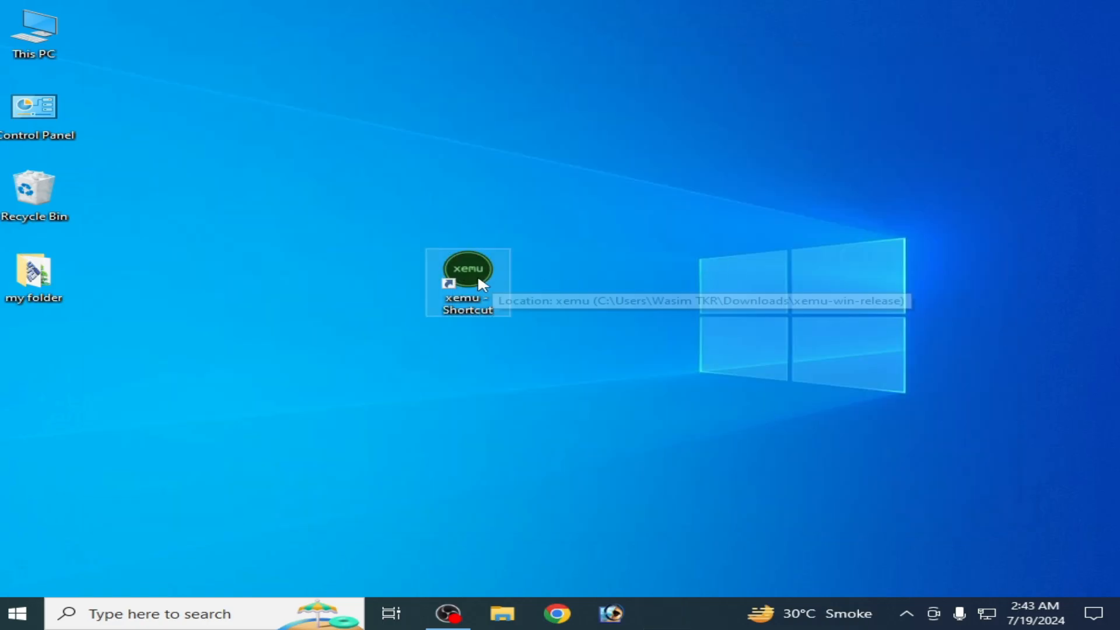
# - Relaunch xemu and toggle Vertical refresh sync off in Display settings
pyautogui.rightClick(467, 281)
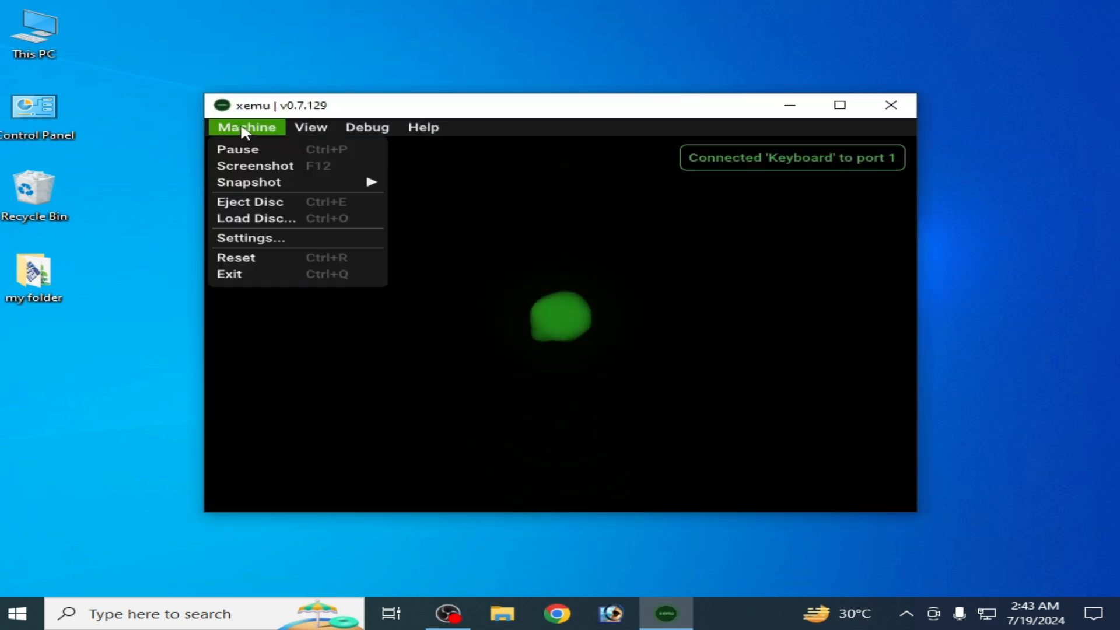
pyautogui.click(249, 238)
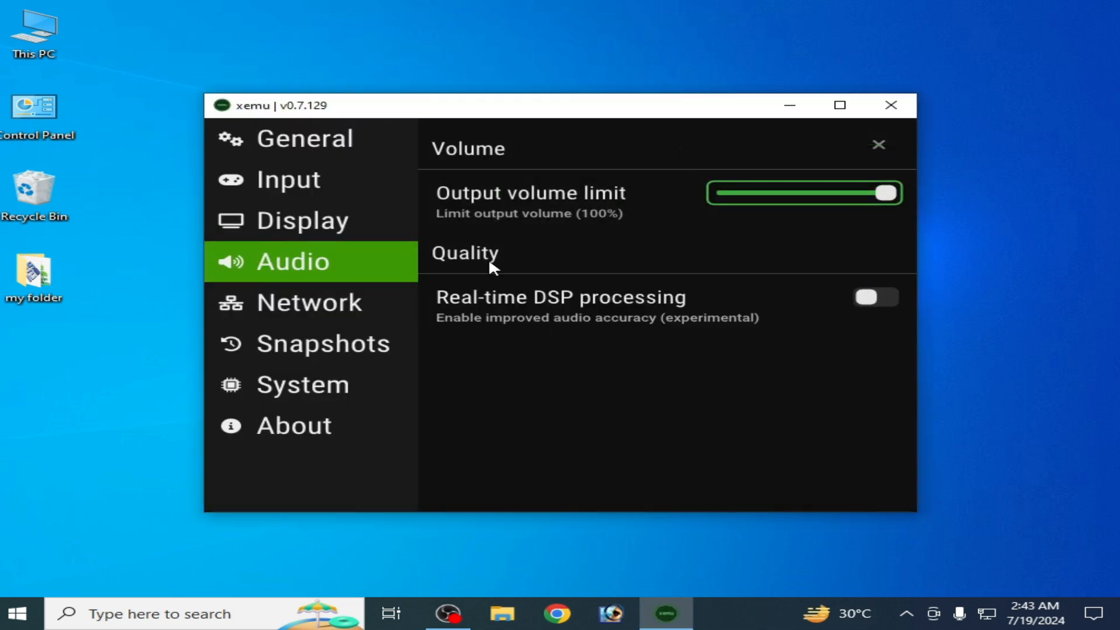
pyautogui.click(304, 219)
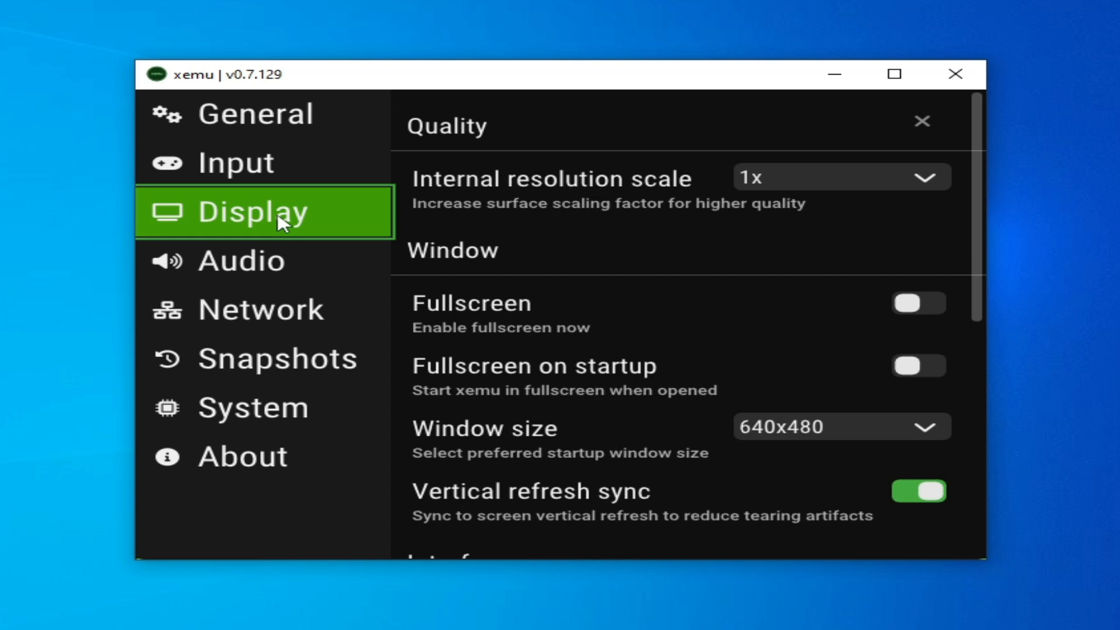
pyautogui.scroll(-3)
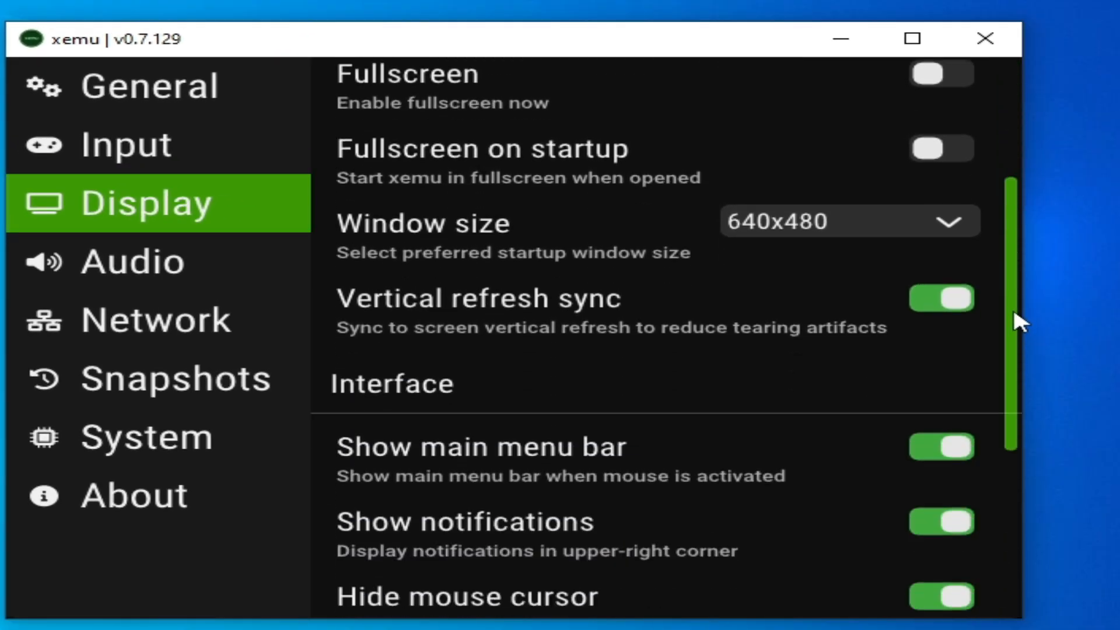
pyautogui.moveTo(525, 313)
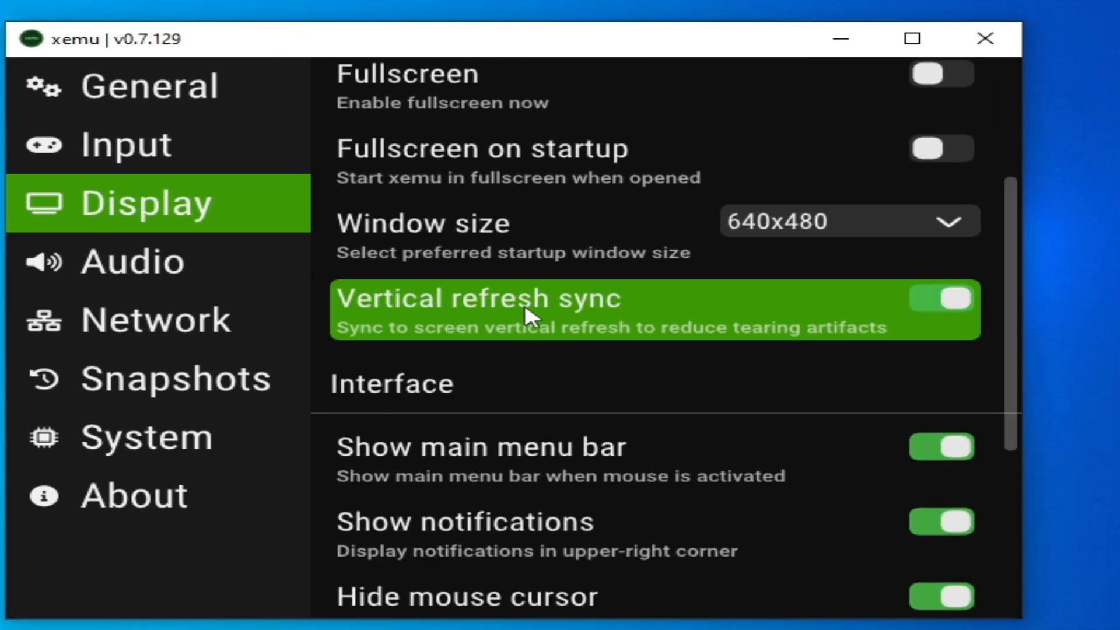
pyautogui.click(940, 298)
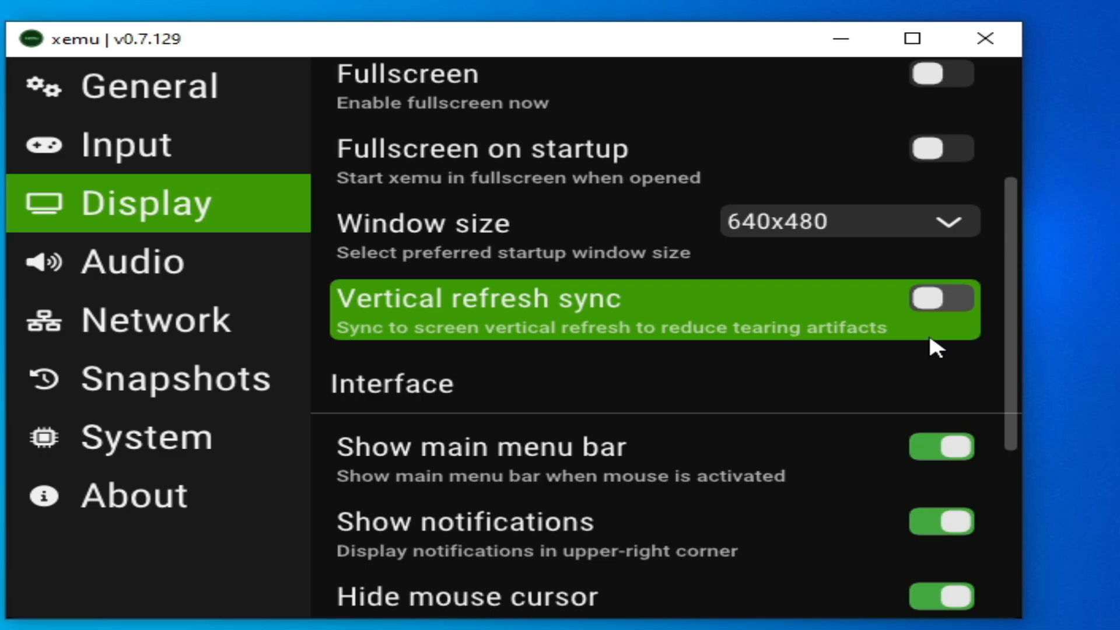